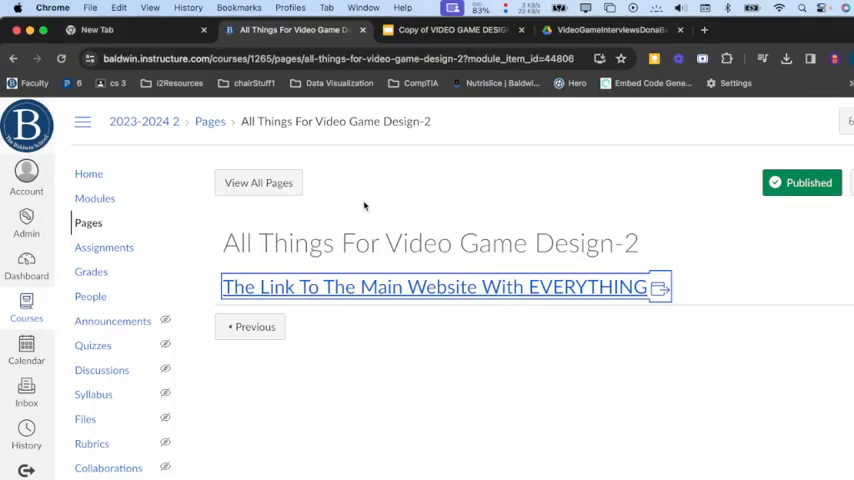
# Step: Follow the course page's link to the main Video Game Design website
pyautogui.click(430, 288)
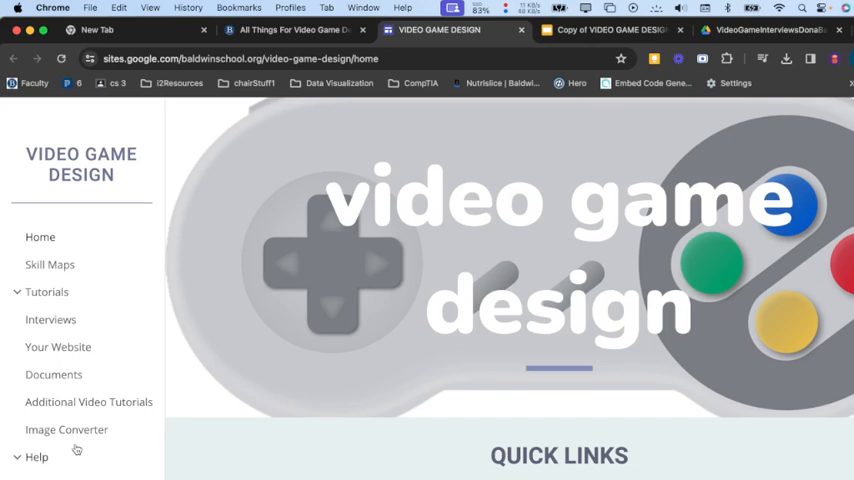
# Step: Reach the external image-to-MakeCode sprite converter via the site's Image Converter page
pyautogui.click(66, 428)
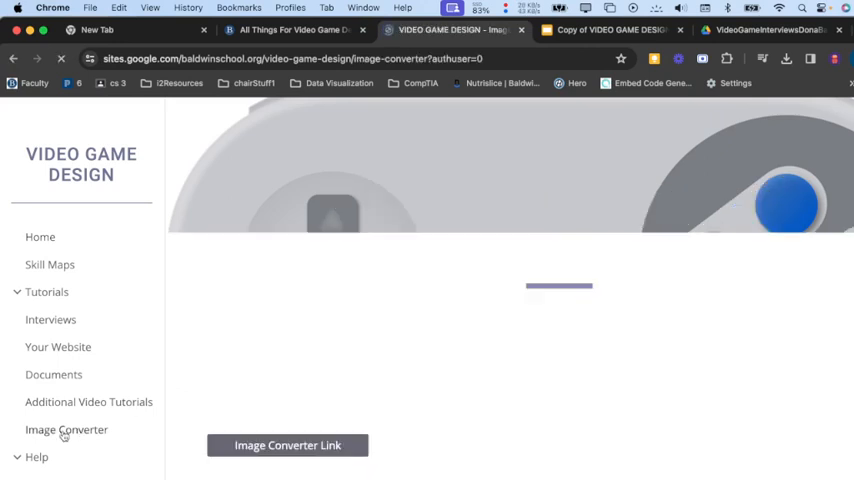
pyautogui.click(288, 444)
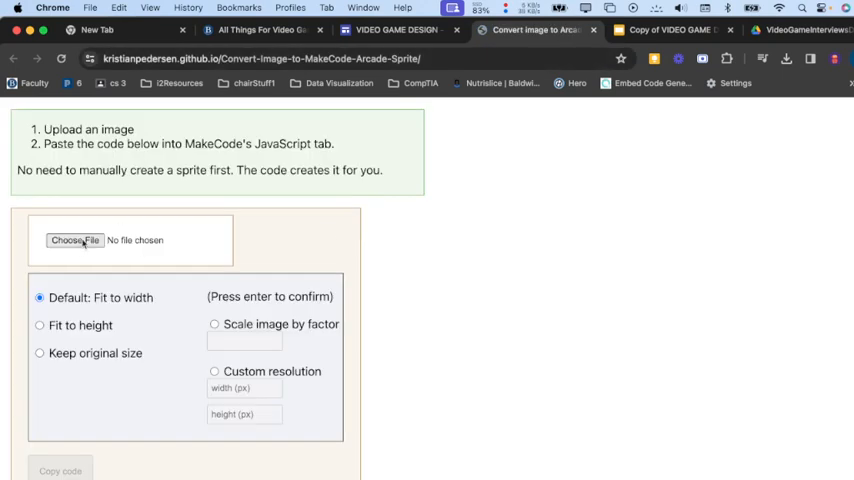
# Step: Load the face photo from Documents into the converter and copy its 160 x 160 sprite code
pyautogui.click(74, 240)
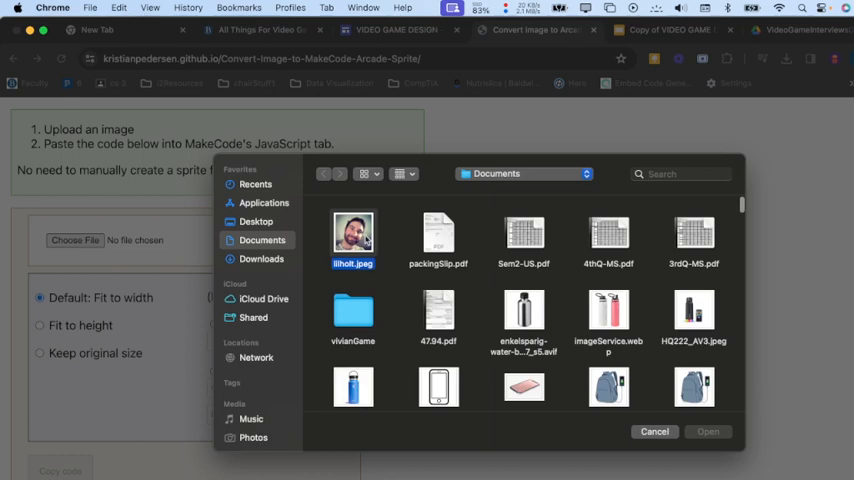
pyautogui.click(708, 432)
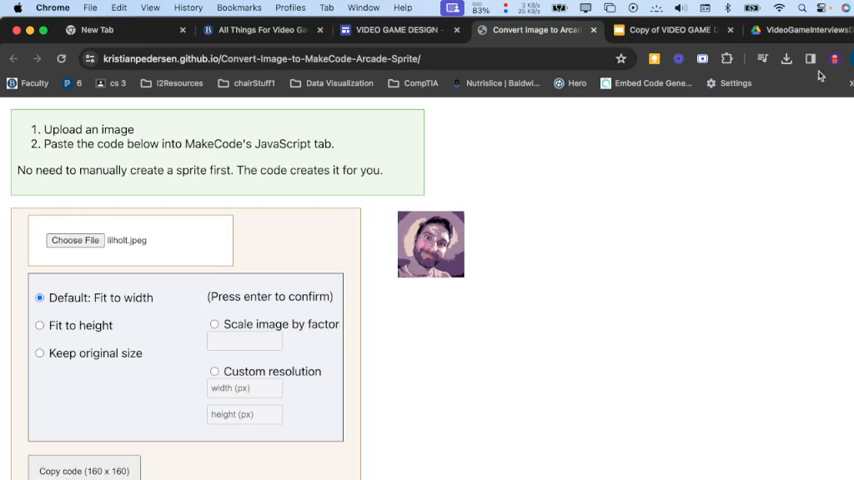
pyautogui.click(802, 28)
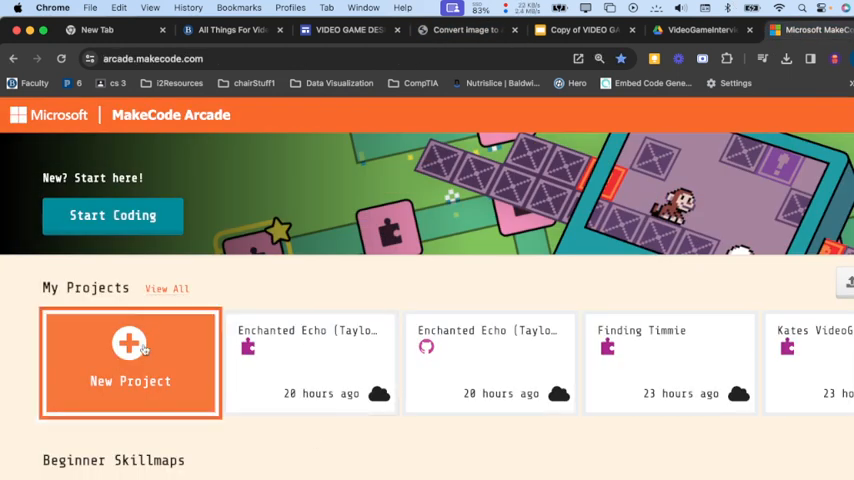
# Step: Create a new project named 'ilholtSaves' and switch its editor to JavaScript
pyautogui.click(130, 364)
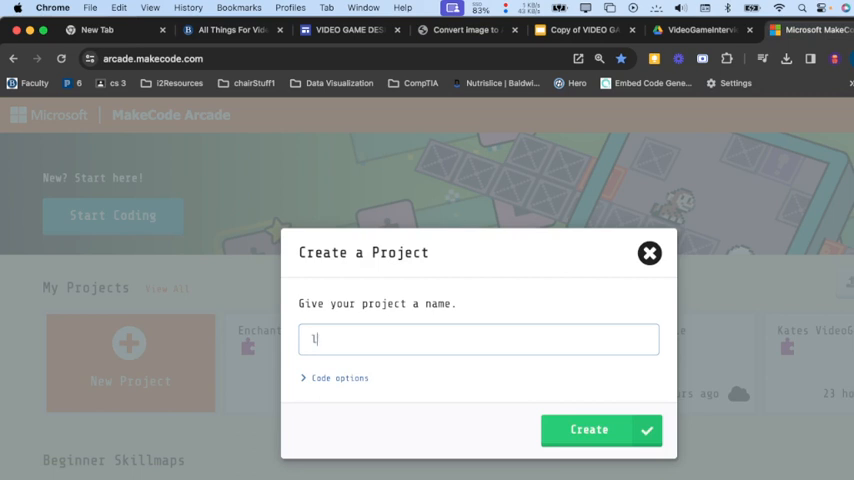
pyautogui.write('ilholtSaves')
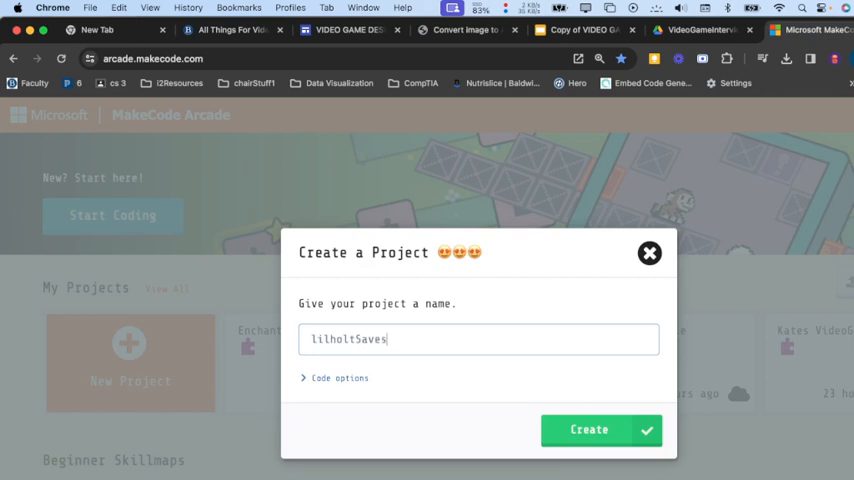
pyautogui.click(588, 428)
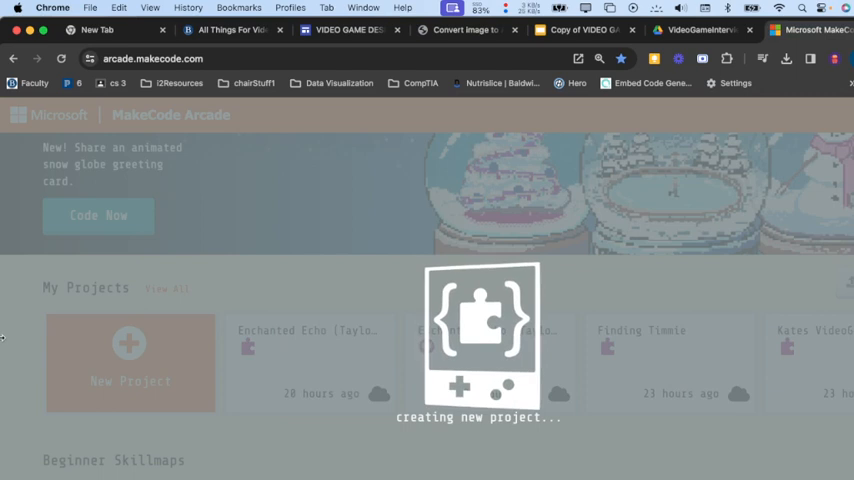
pyautogui.click(130, 364)
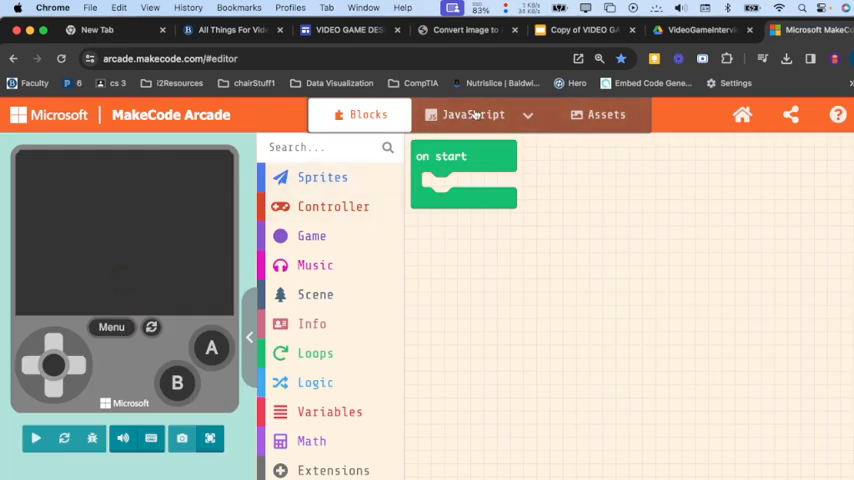
pyautogui.click(472, 114)
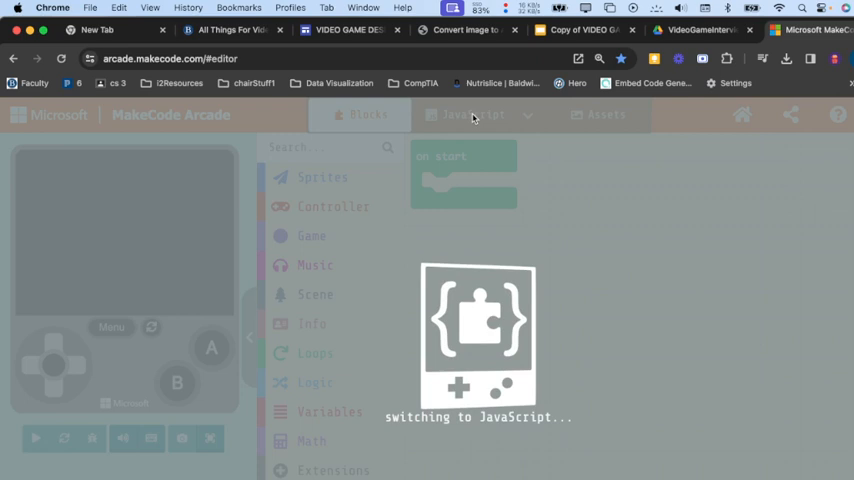
# Step: Paste the converted photo code into JavaScript and view it as a set-sprite block in on start
pyautogui.click(472, 114)
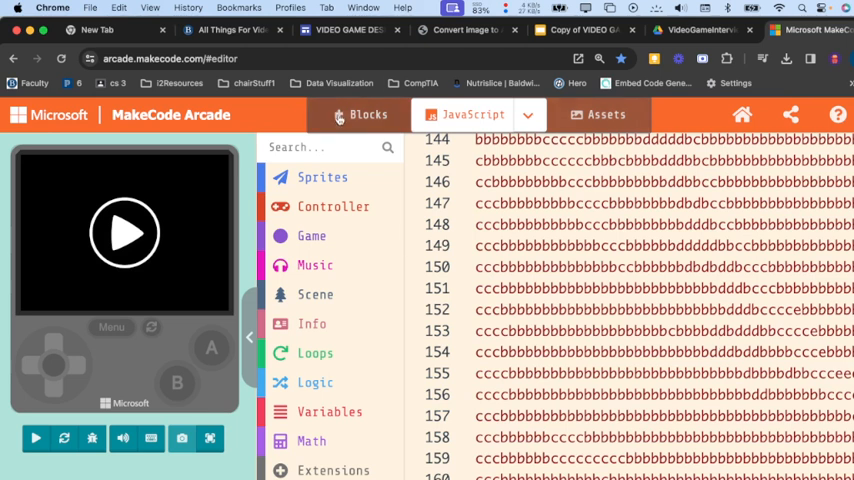
pyautogui.click(368, 114)
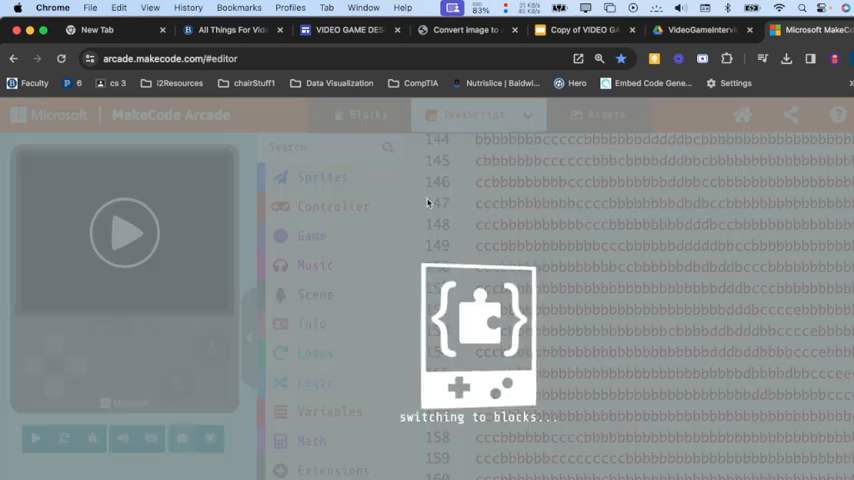
pyautogui.moveTo(416, 244)
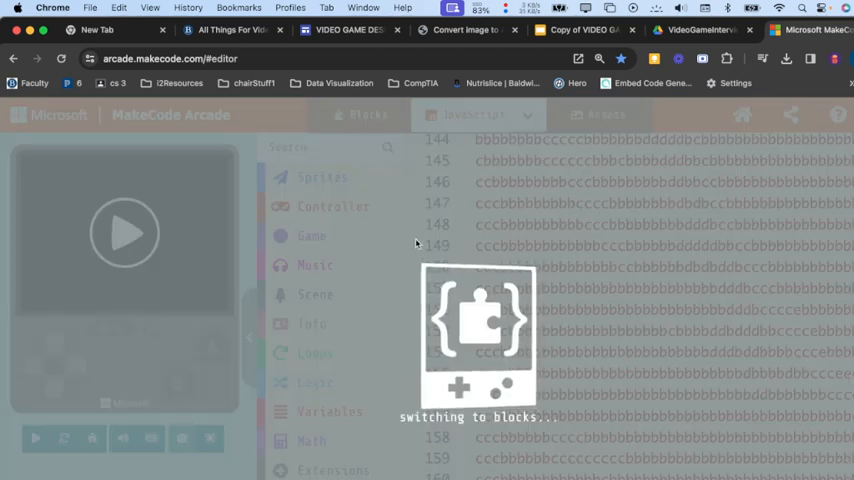
pyautogui.click(368, 114)
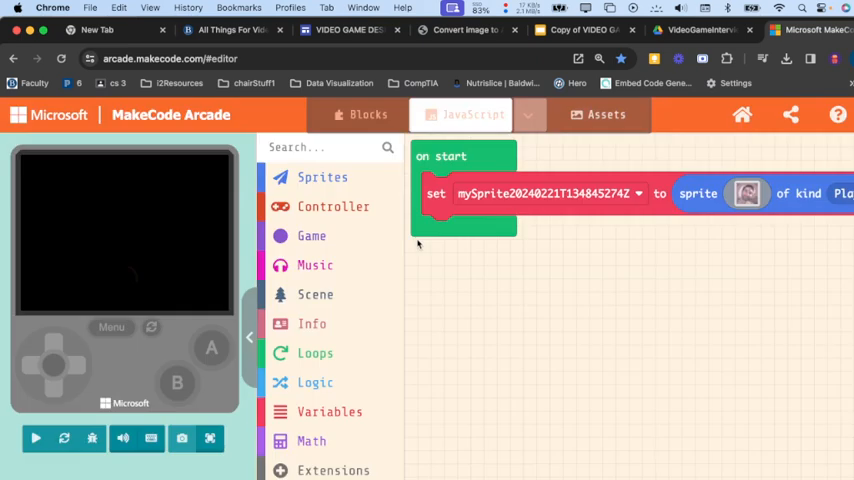
# Step: Rename the sprite variable to a short name so the simulator shows the face photo sprite
pyautogui.click(358, 114)
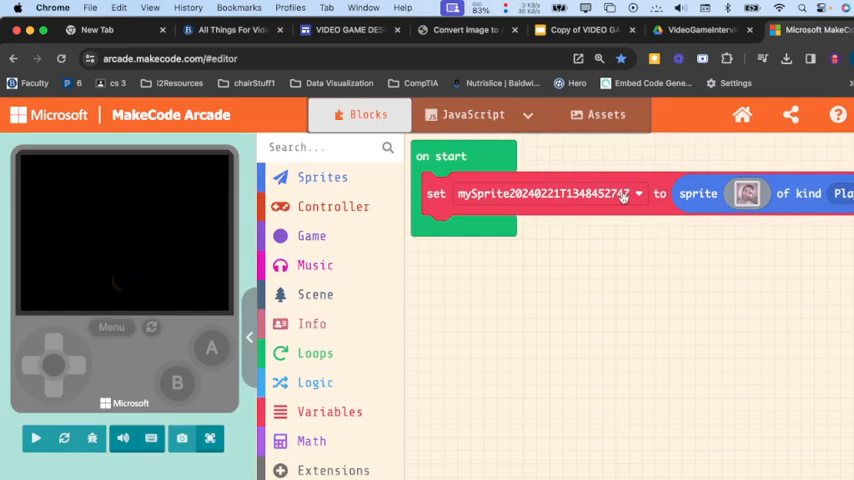
pyautogui.click(638, 192)
pyautogui.write('lil')
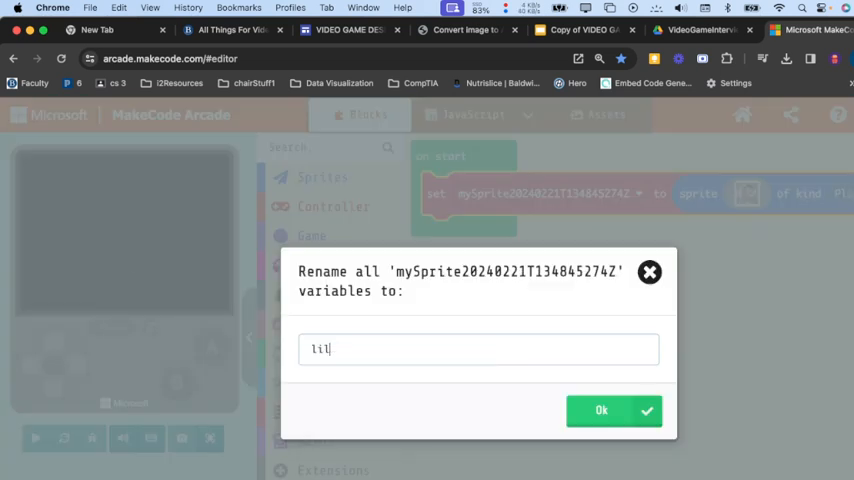
pyautogui.click(600, 410)
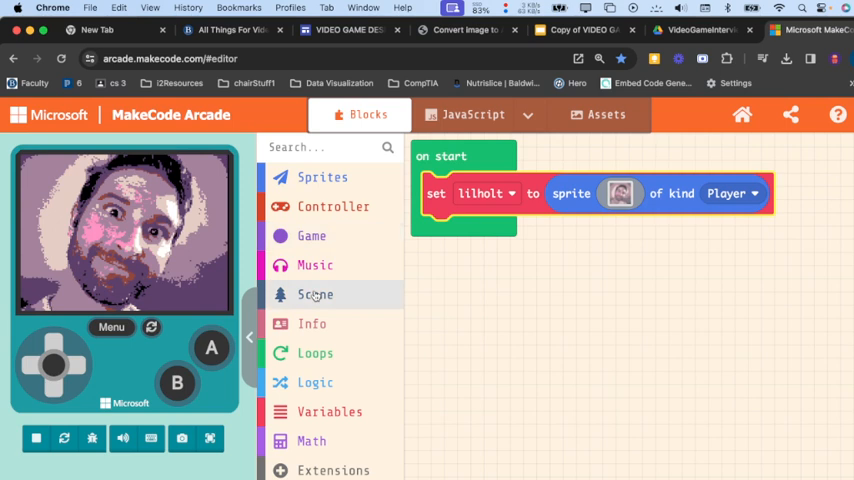
# Step: Give the player sprite the gallery hamburger picture and add button movement from Controller
pyautogui.click(316, 294)
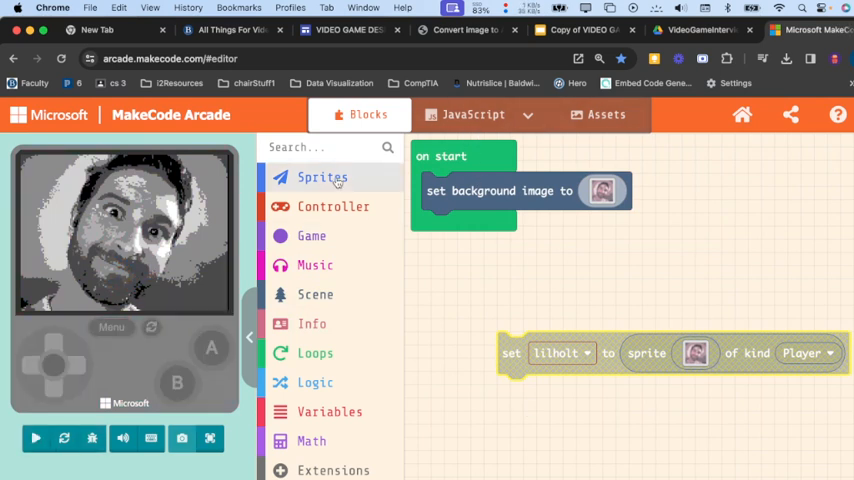
pyautogui.click(322, 176)
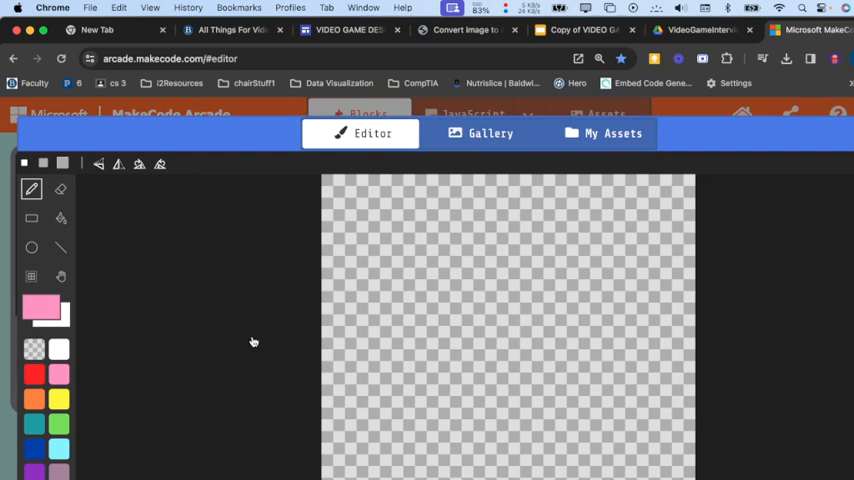
pyautogui.click(490, 132)
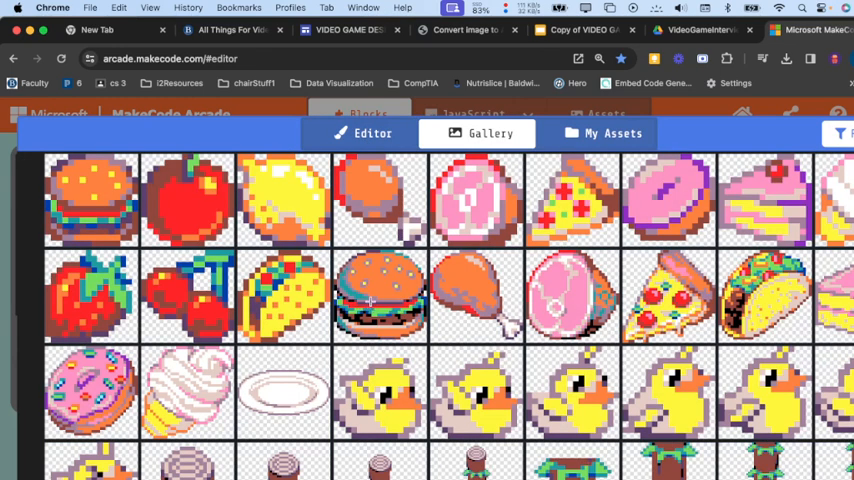
pyautogui.doubleClick(380, 296)
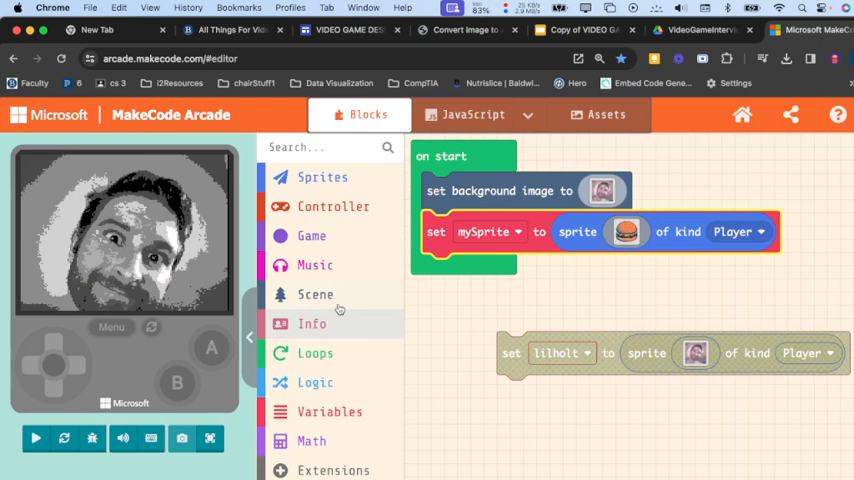
pyautogui.click(332, 206)
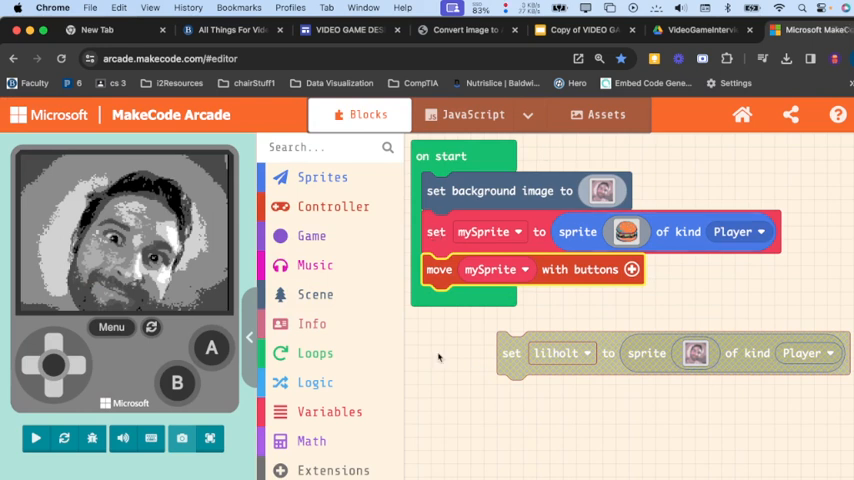
# Step: Run and restart the game preview to test the hamburger moving over the photo background
pyautogui.click(36, 438)
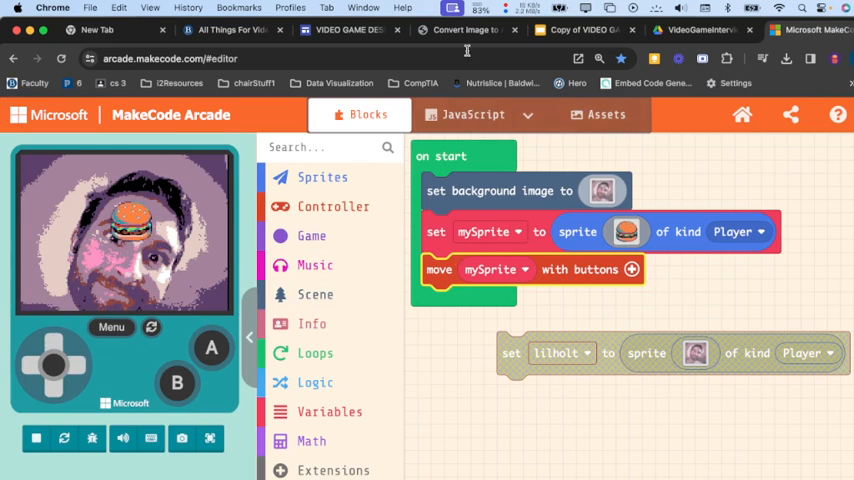
pyautogui.click(466, 28)
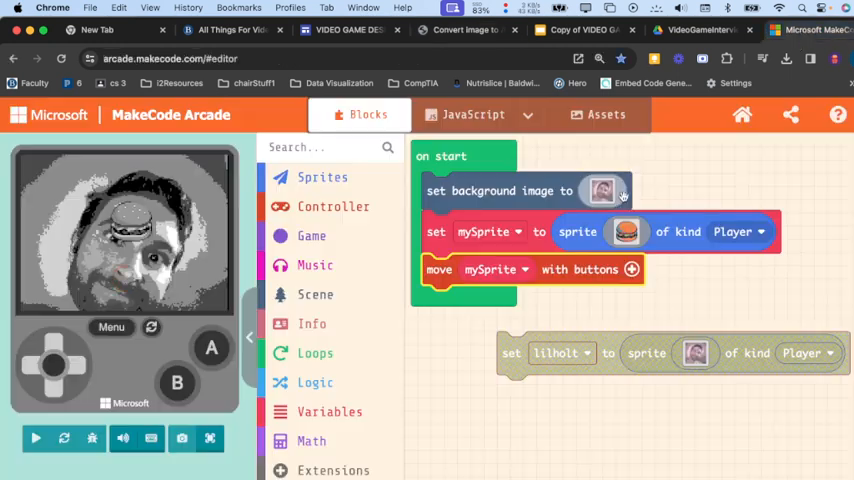
pyautogui.click(36, 438)
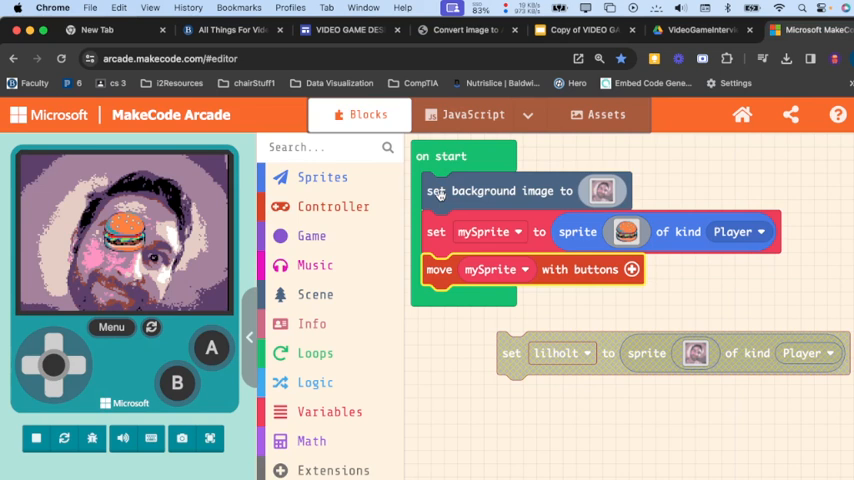
pyautogui.click(472, 114)
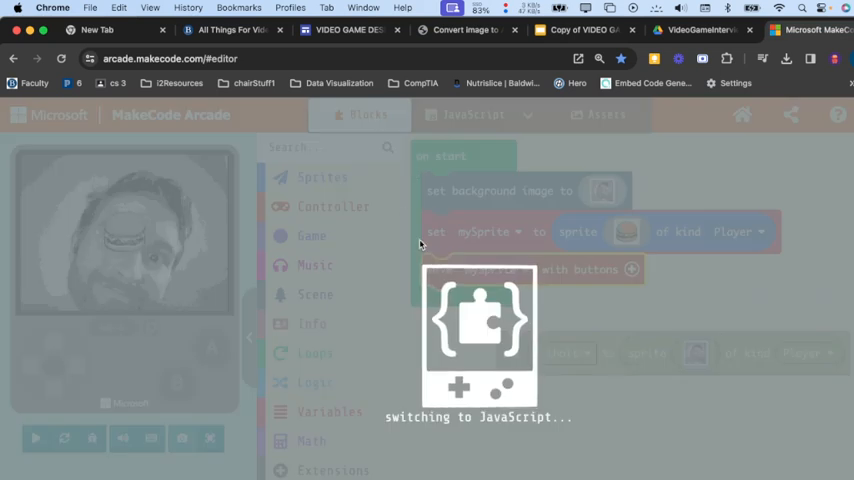
# Step: Inspect the generated JavaScript image data, then return to Blocks showing the second face sprite
pyautogui.click(472, 114)
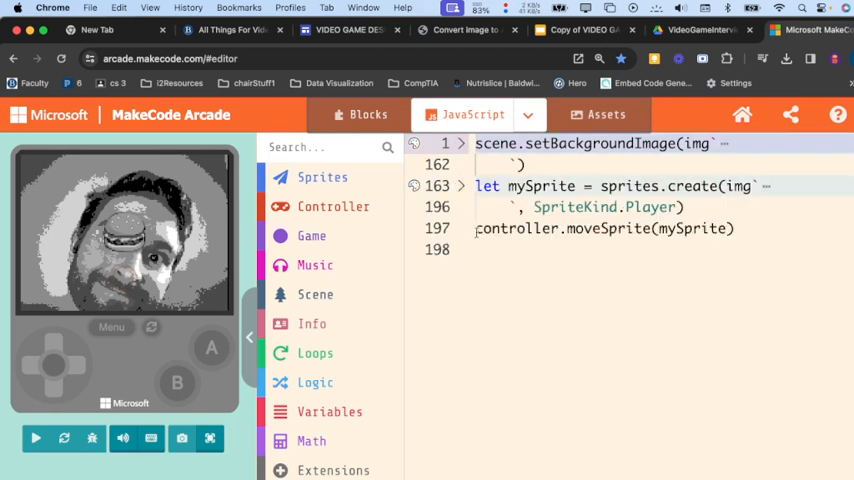
pyautogui.click(36, 438)
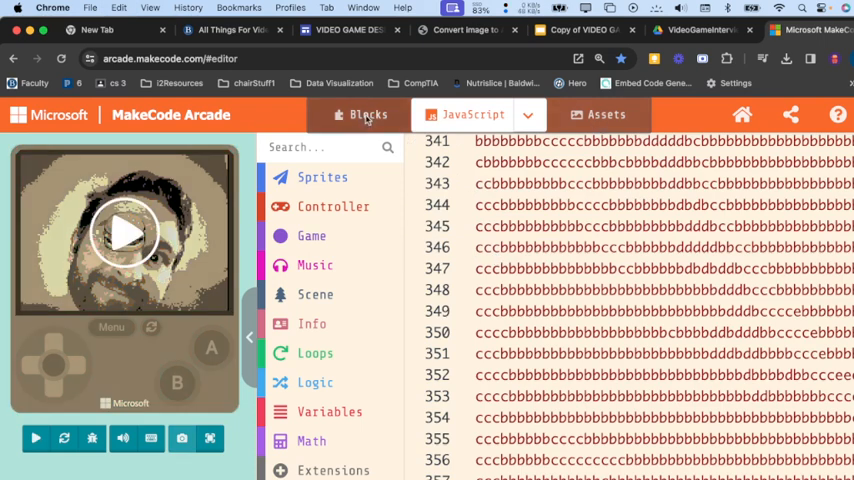
pyautogui.click(368, 114)
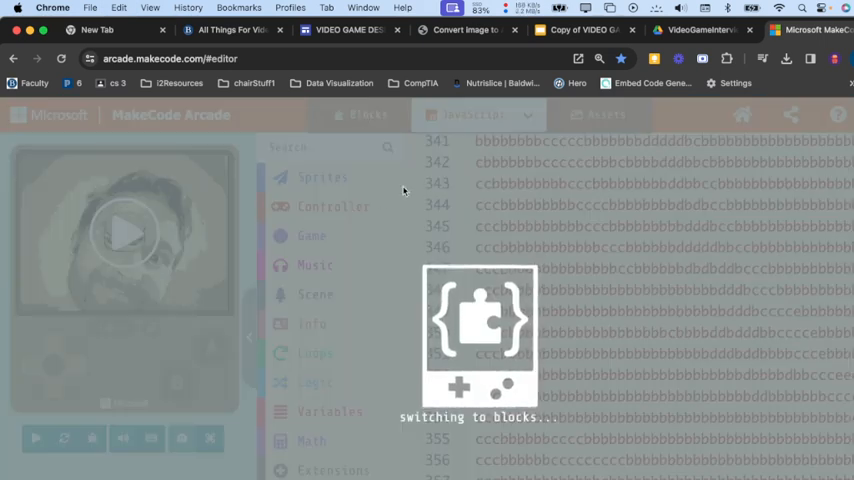
pyautogui.click(360, 114)
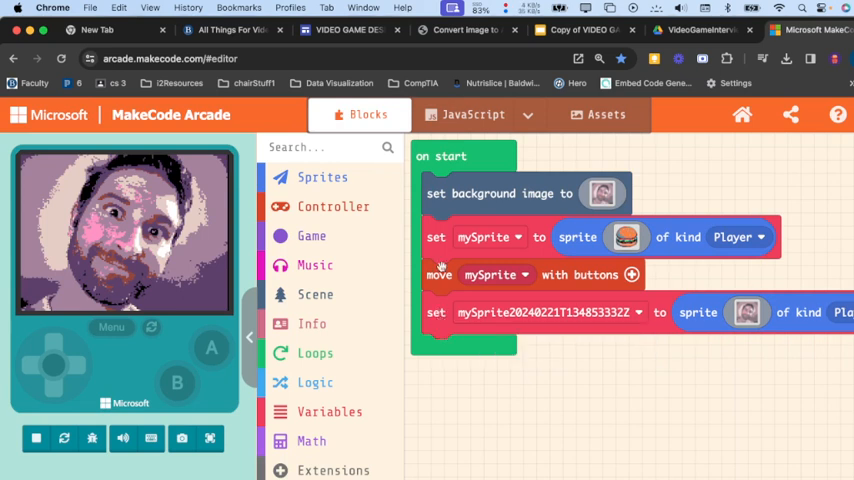
pyautogui.moveTo(436, 312)
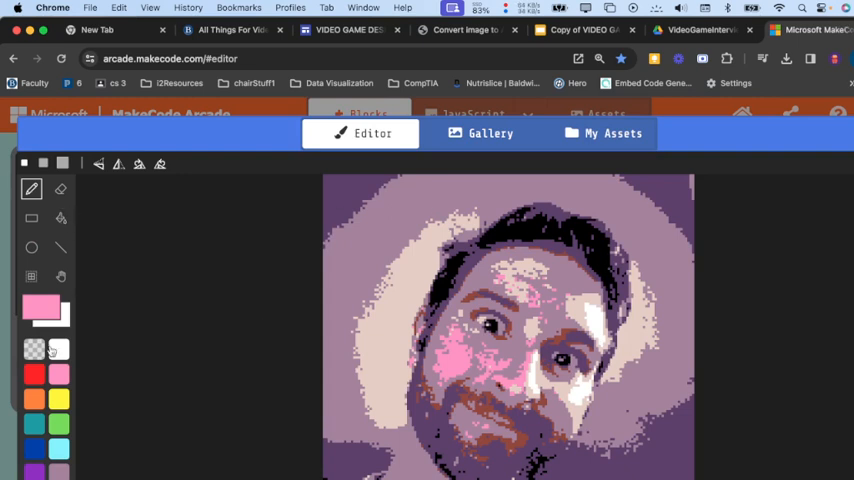
# Step: Marquee-select a rectangle around the face in the image editor
pyautogui.click(60, 218)
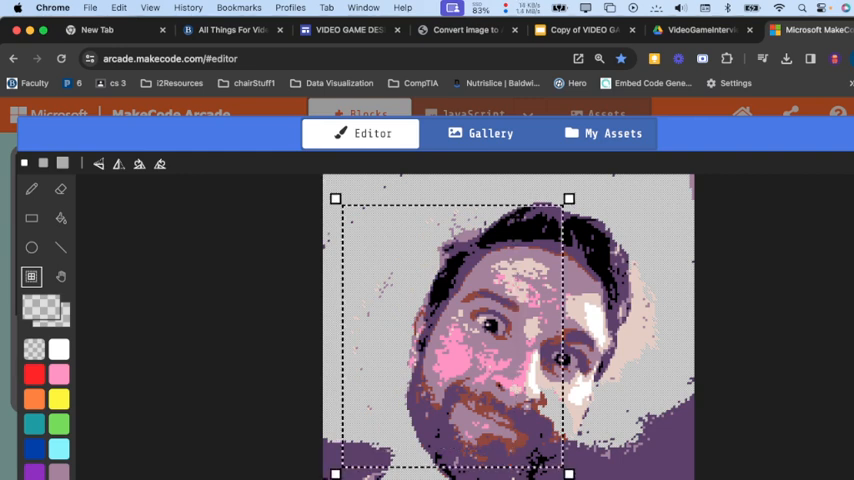
# Step: Move the selected face region upward and shrink it to a small image
pyautogui.moveTo(568, 198); pyautogui.dragTo(658, 198)
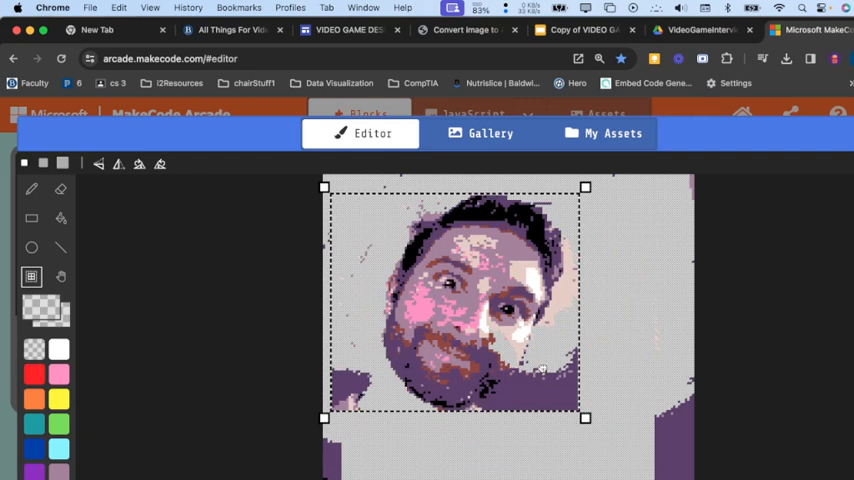
pyautogui.moveTo(584, 418); pyautogui.dragTo(444, 360)
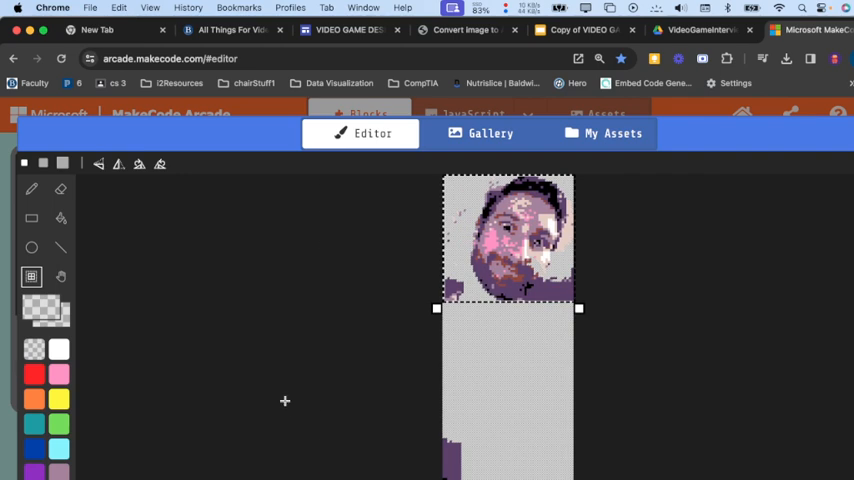
pyautogui.moveTo(296, 416)
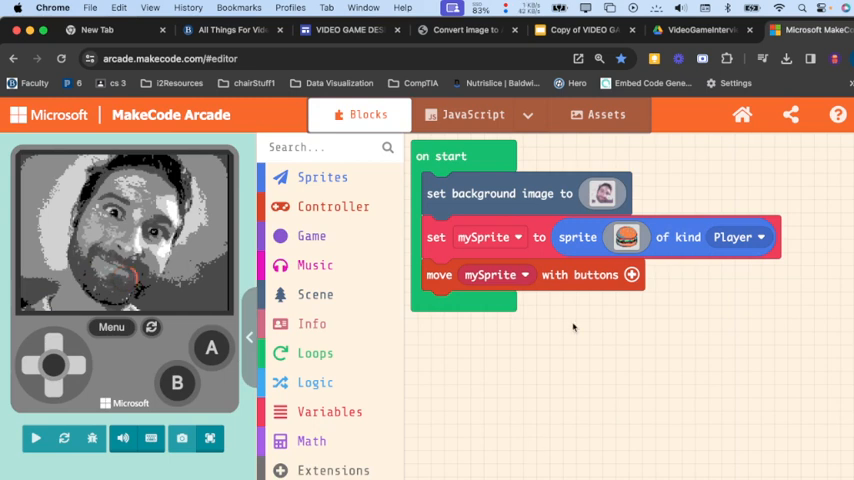
# Step: Run the game to preview the small face beside the hamburger sprite
pyautogui.click(36, 438)
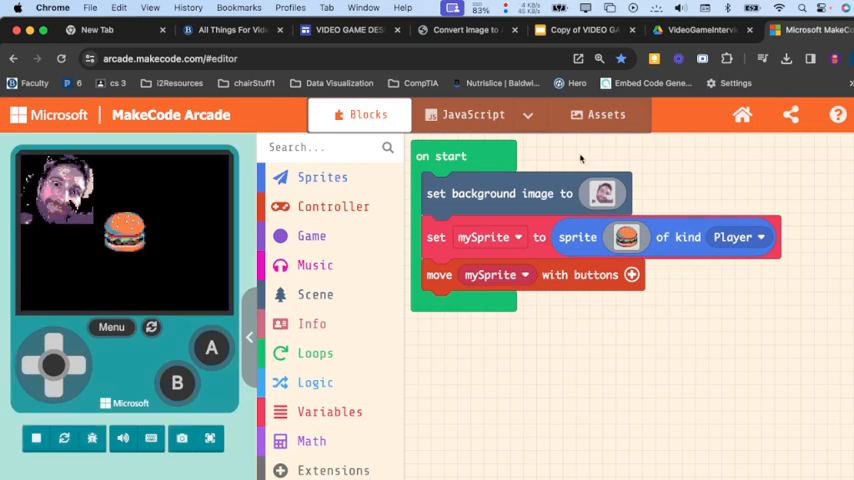
pyautogui.moveTo(196, 304)
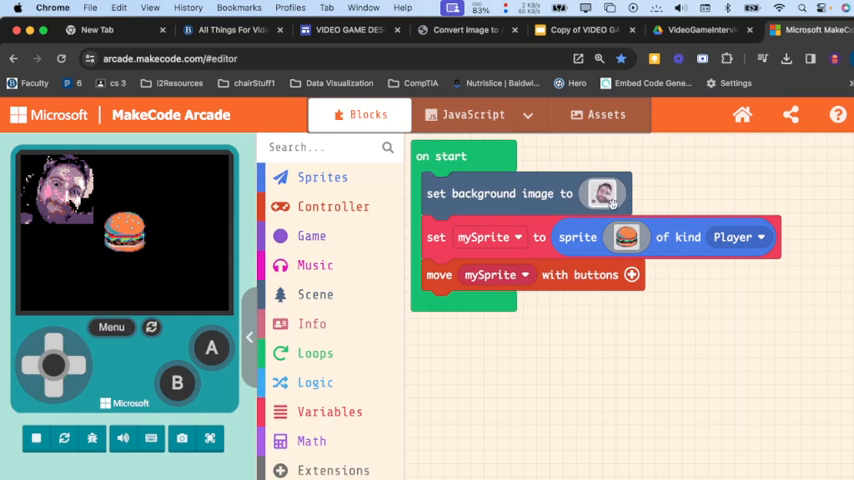
pyautogui.moveTo(466, 28)
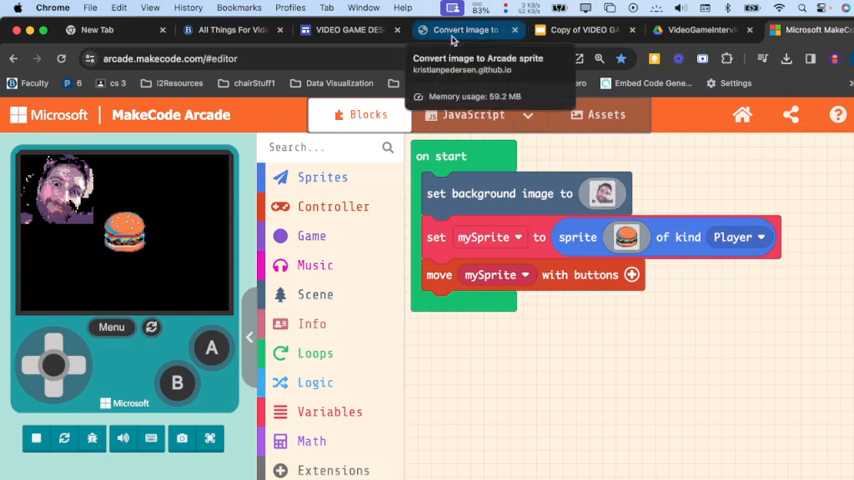